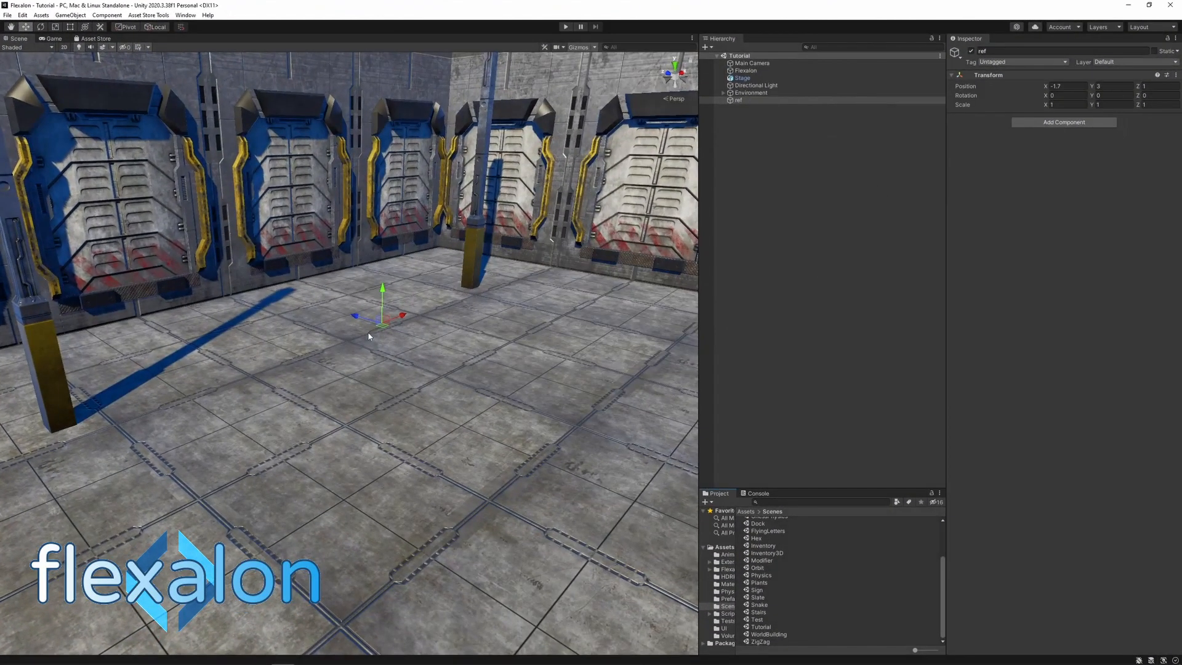
Create a Flexible Layout from the Hierarchy menu and parent a Cube and Sphere under it.
{"action": "left_click", "coordinate": [638, 56]}
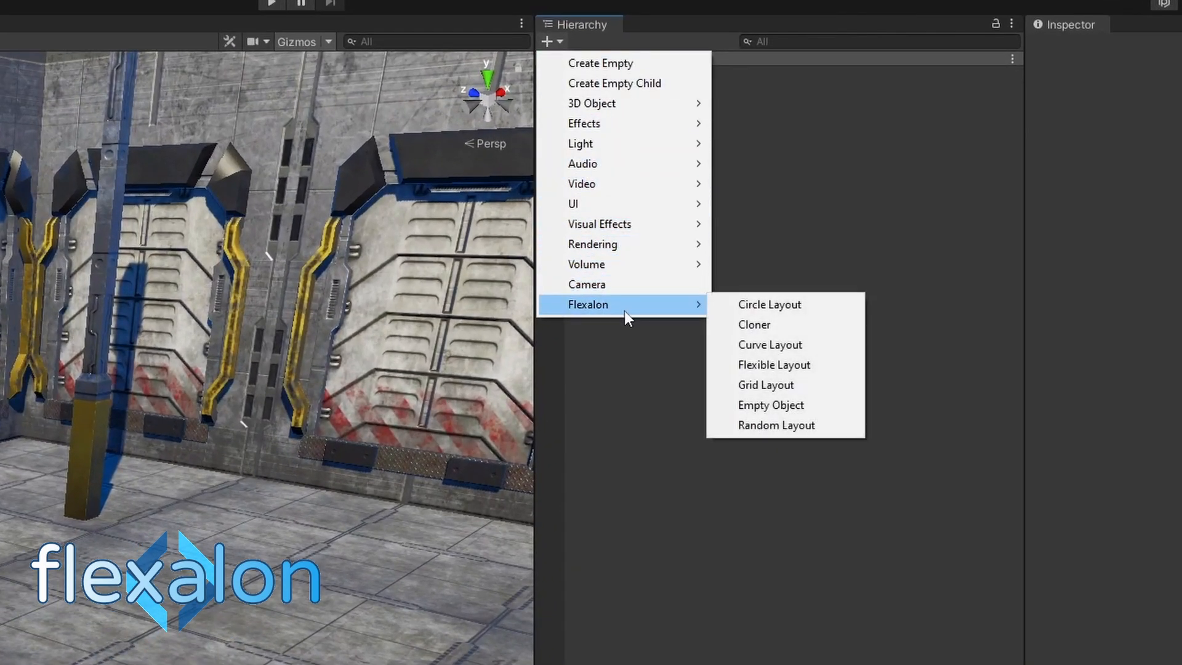
{"action": "left_click", "coordinate": [773, 364]}
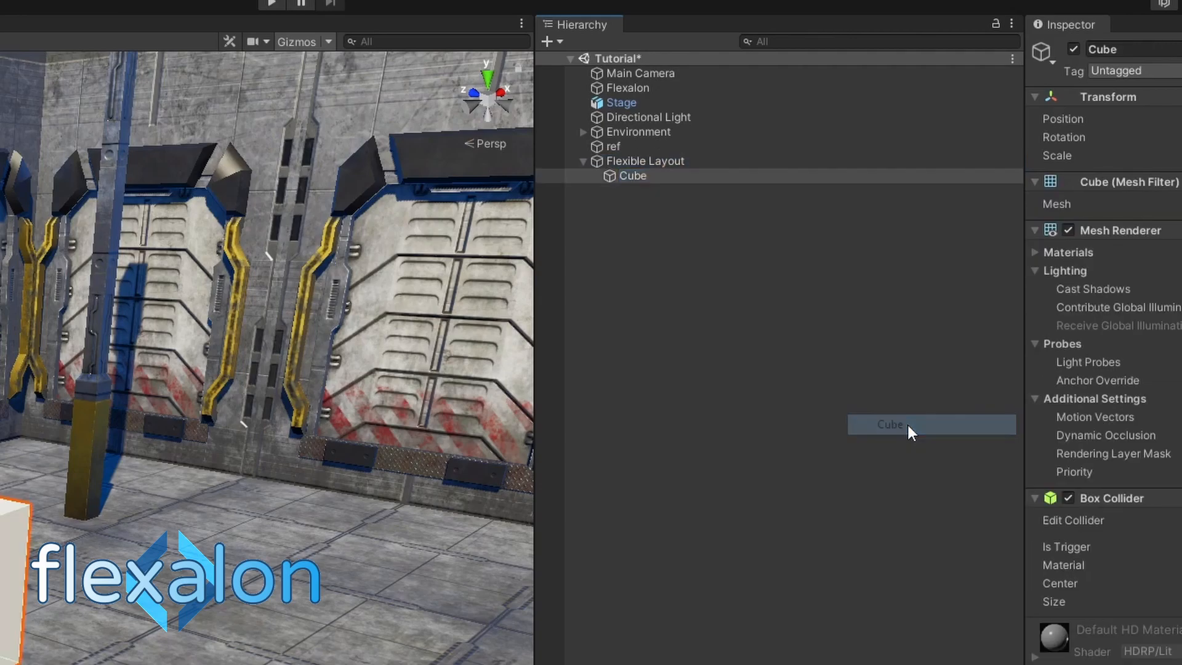
{"action": "right_click", "coordinate": [753, 107]}
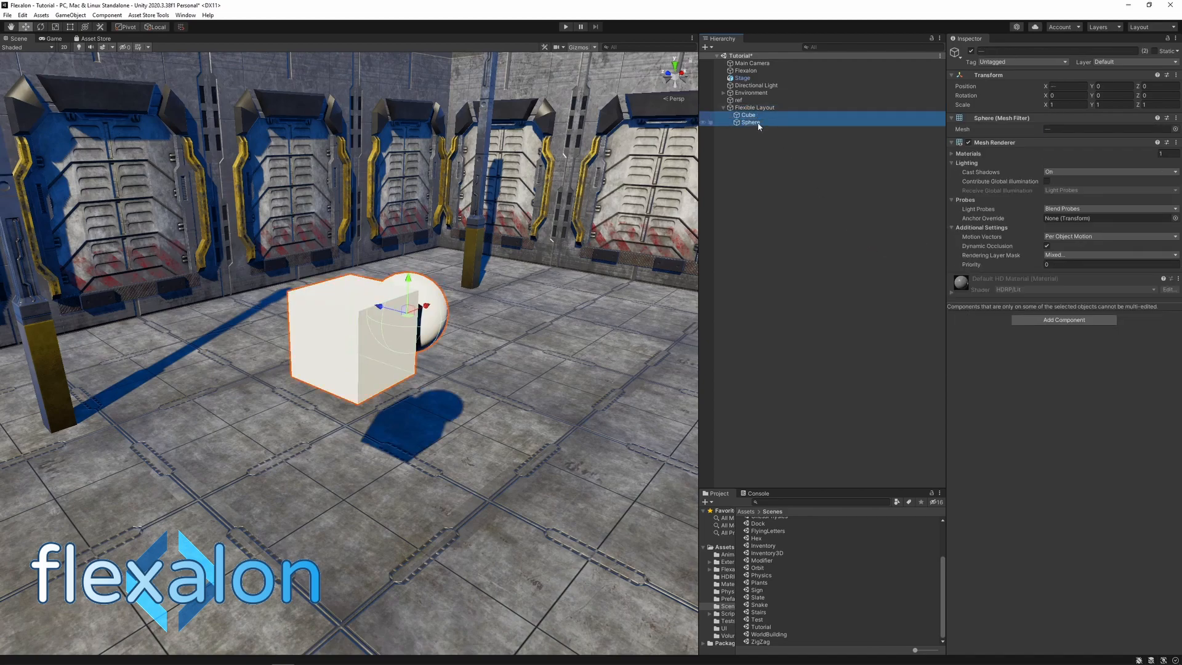
{"action": "left_click", "coordinate": [753, 106]}
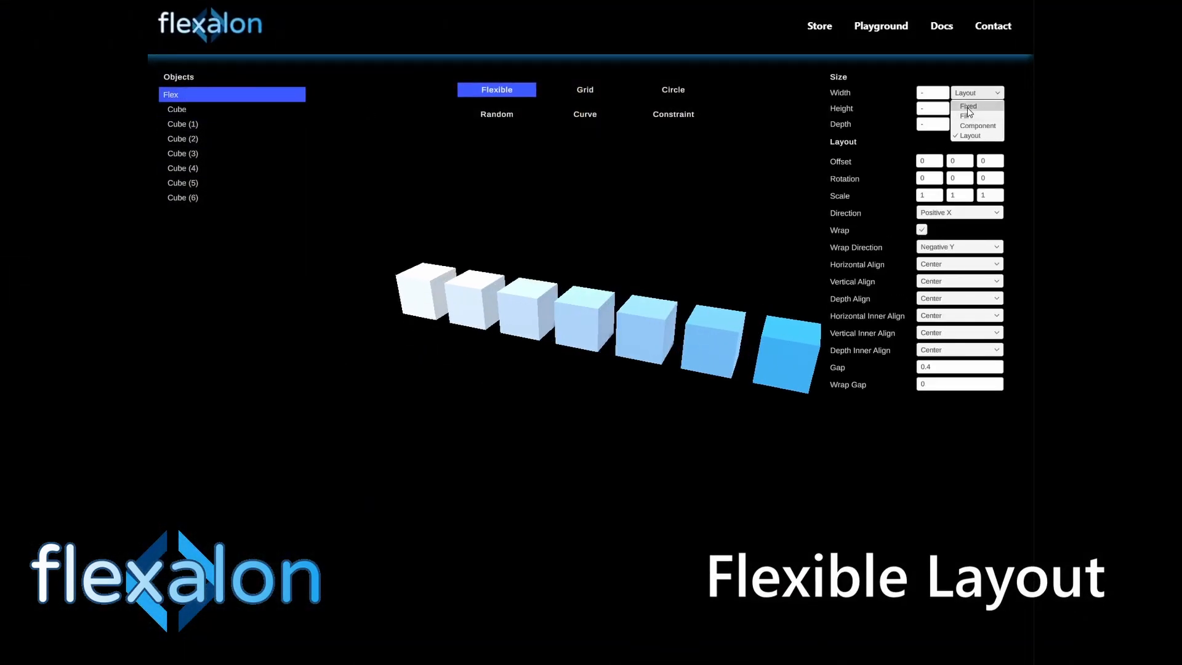
Set the Flexible layout width to Fixed, then switch to Grid and resize Cube (4).
{"action": "left_click", "coordinate": [968, 106]}
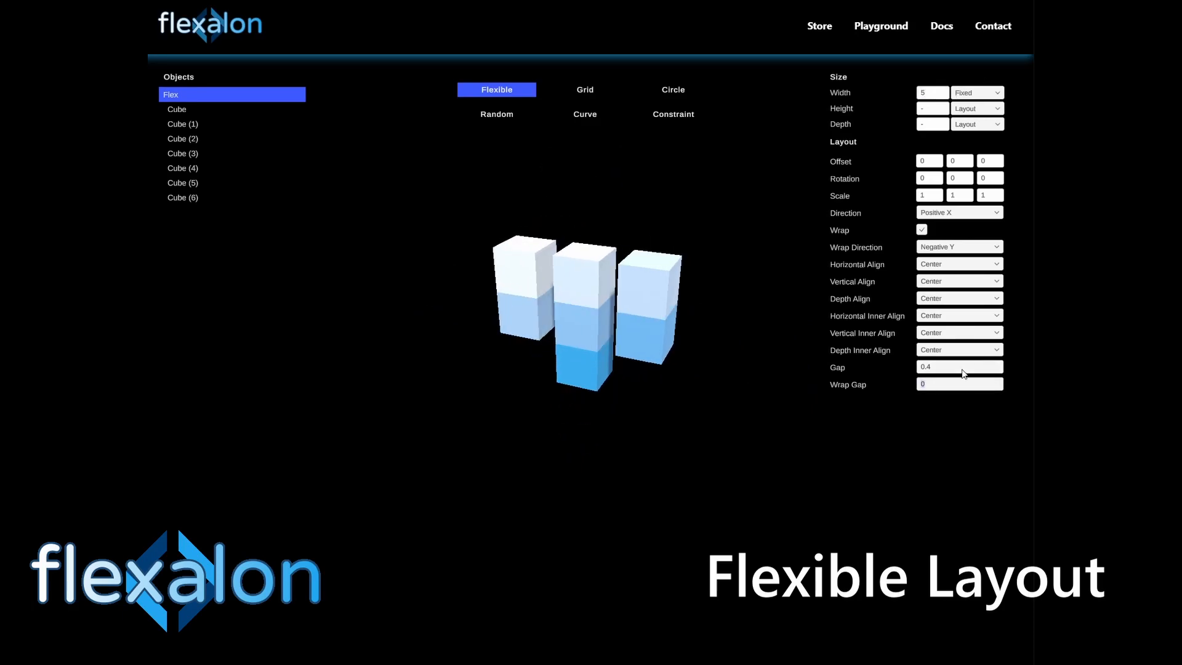
{"action": "left_click", "coordinate": [584, 90]}
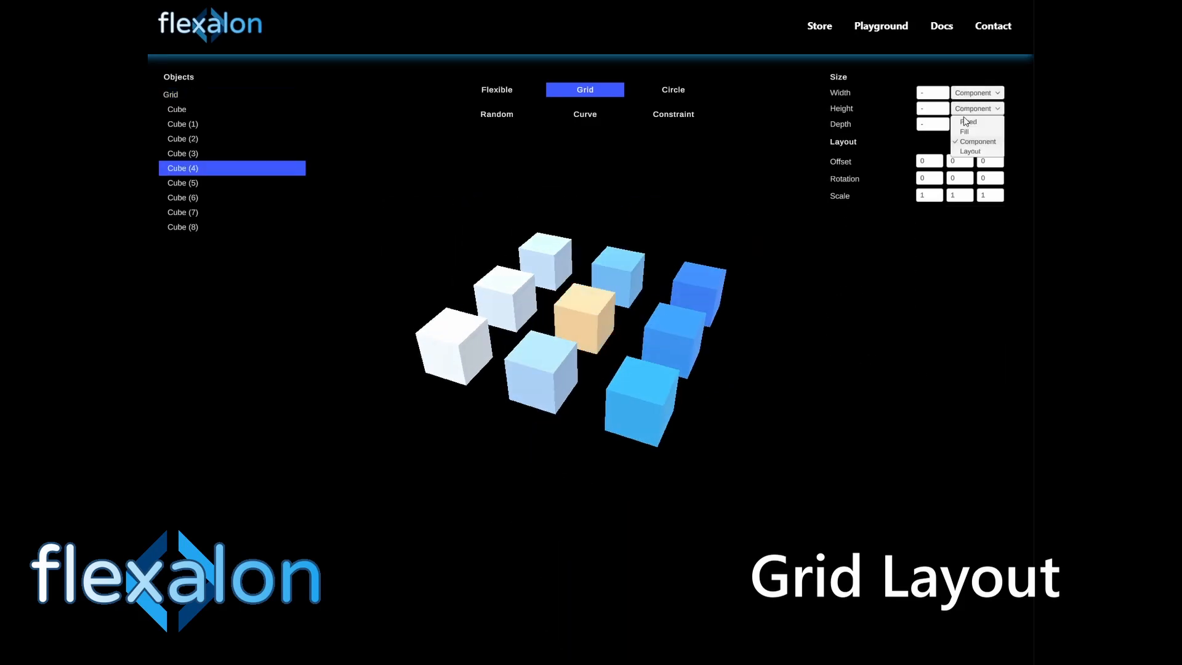
{"action": "left_click", "coordinate": [671, 90]}
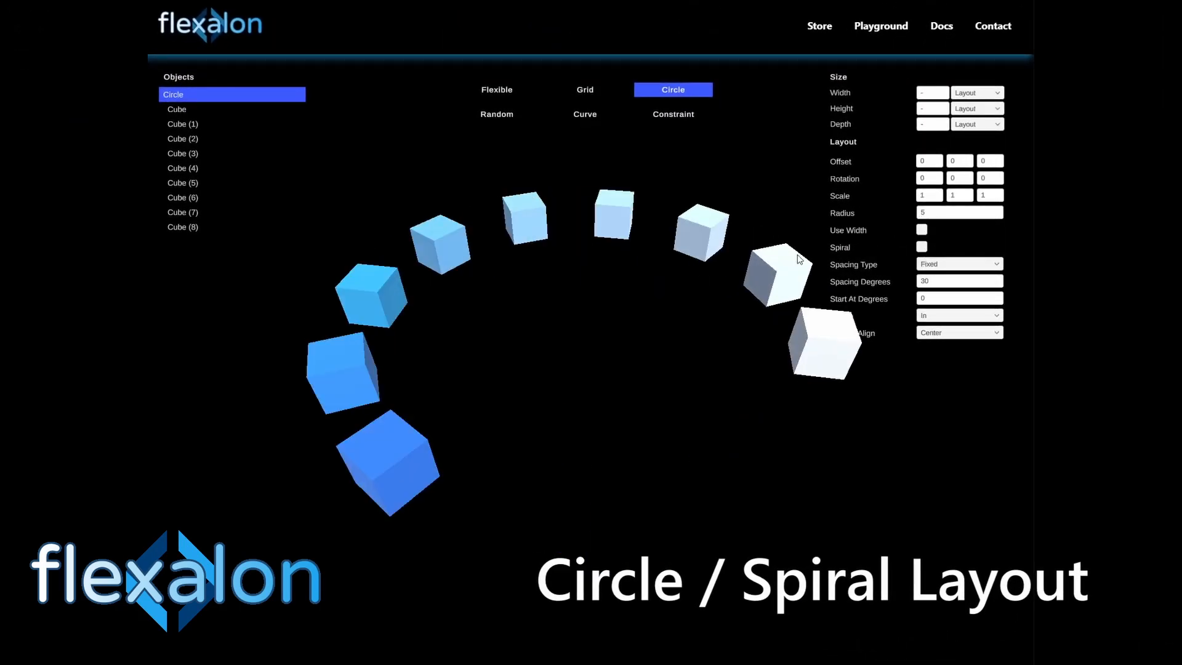
Show the Circle layout as a Spiral, then a Curve layout with a dragged curve point.
{"action": "left_click", "coordinate": [921, 247]}
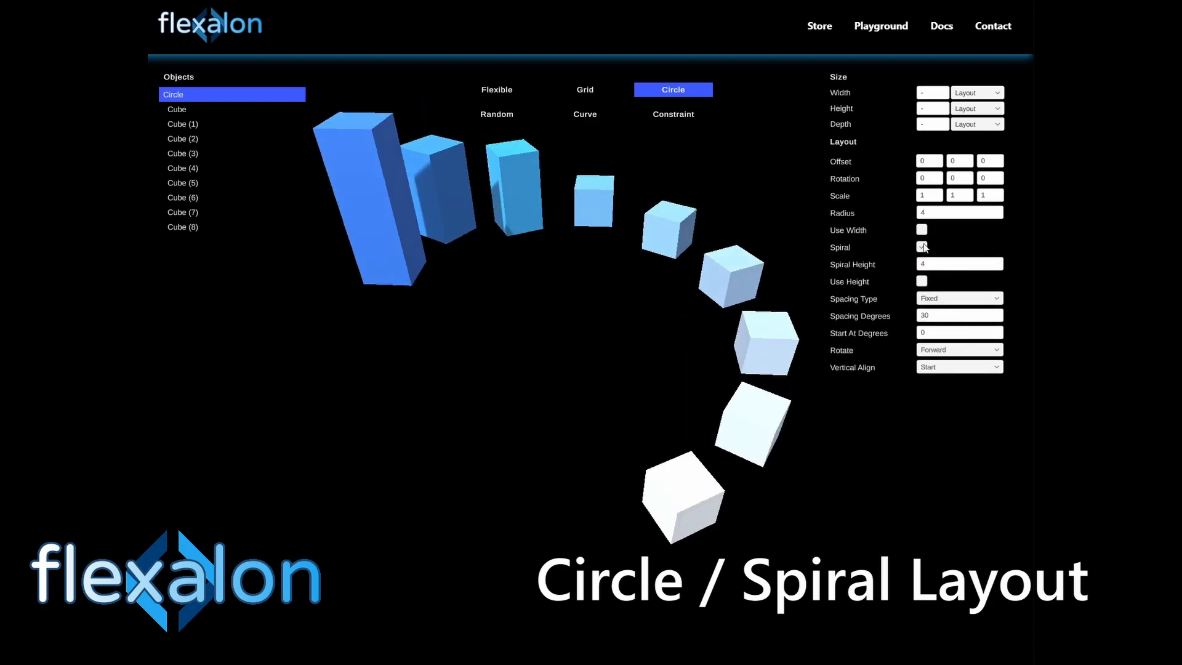
{"action": "left_click", "coordinate": [584, 114]}
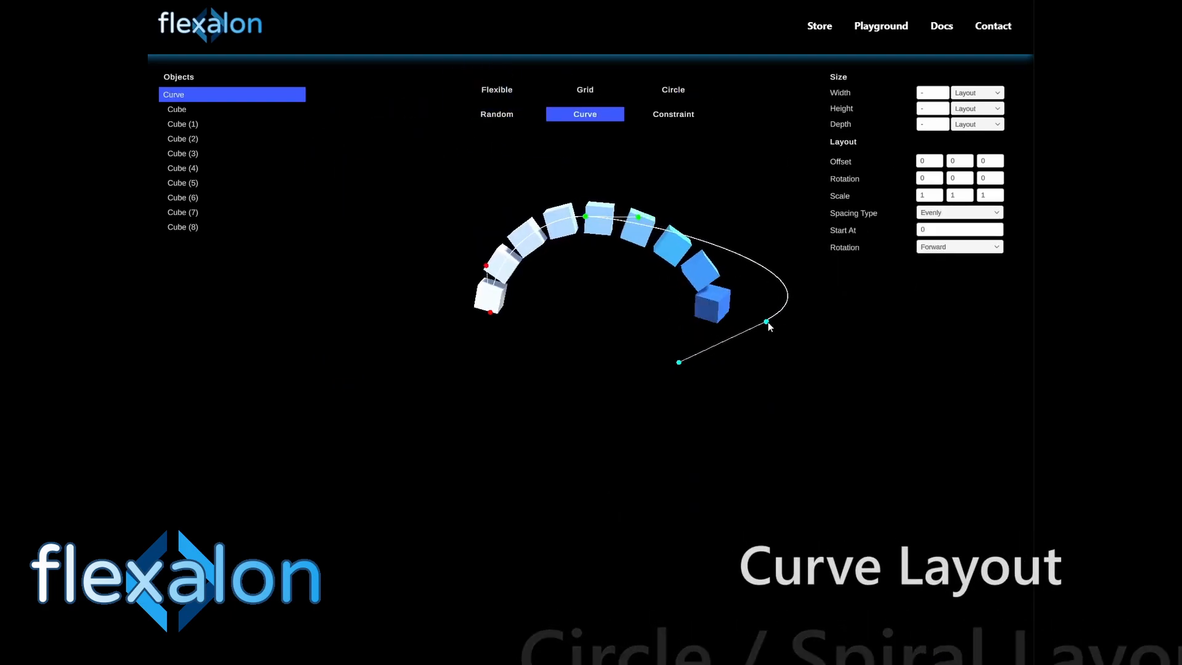
{"action": "left_click_drag", "start_coordinate": [767, 323], "coordinate": [768, 369]}
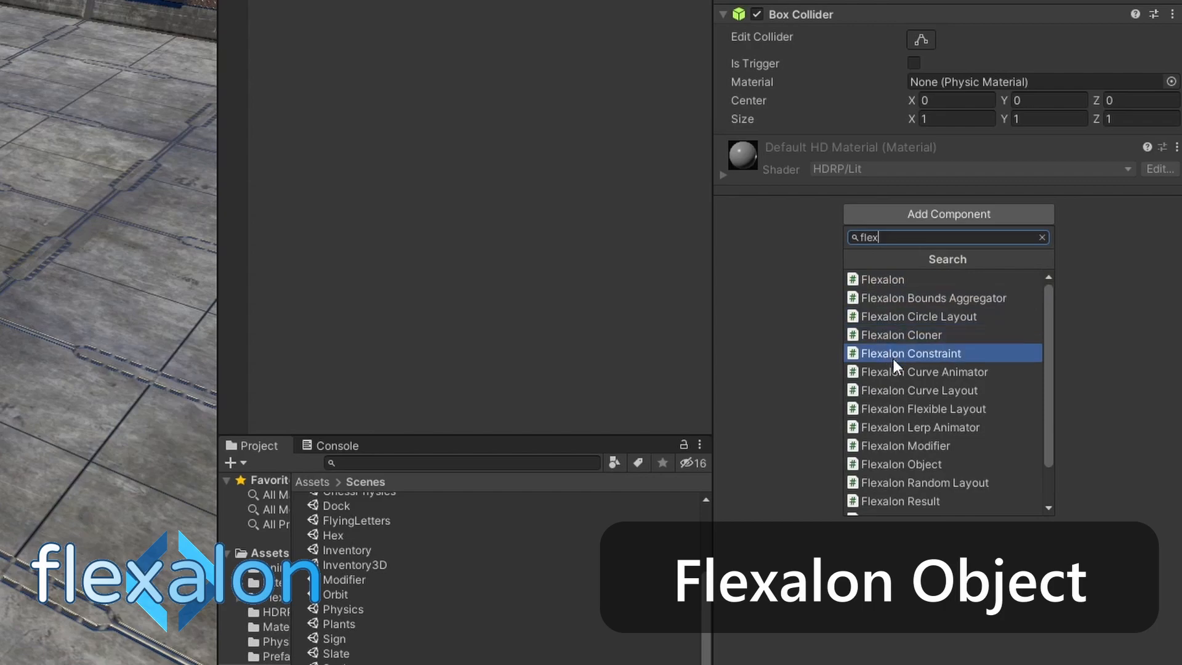
Add a Flexalon Object component to the cube via Add Component, searching 'flex'.
{"action": "left_click", "coordinate": [902, 463]}
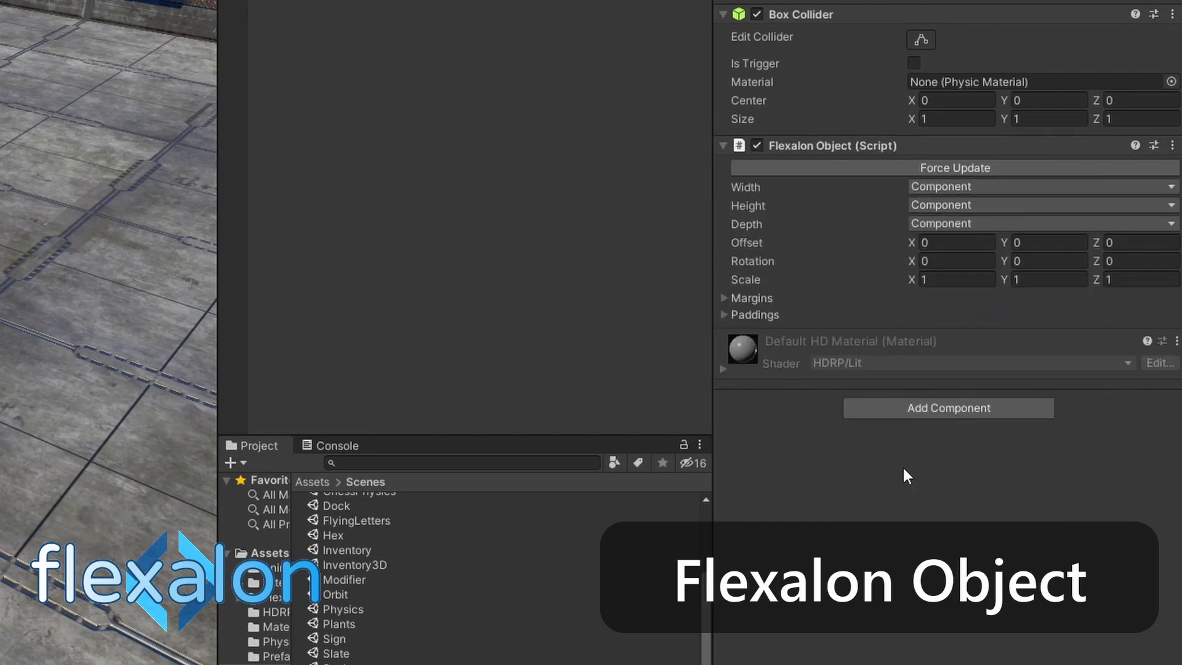
{"action": "mouse_move", "coordinate": [951, 306]}
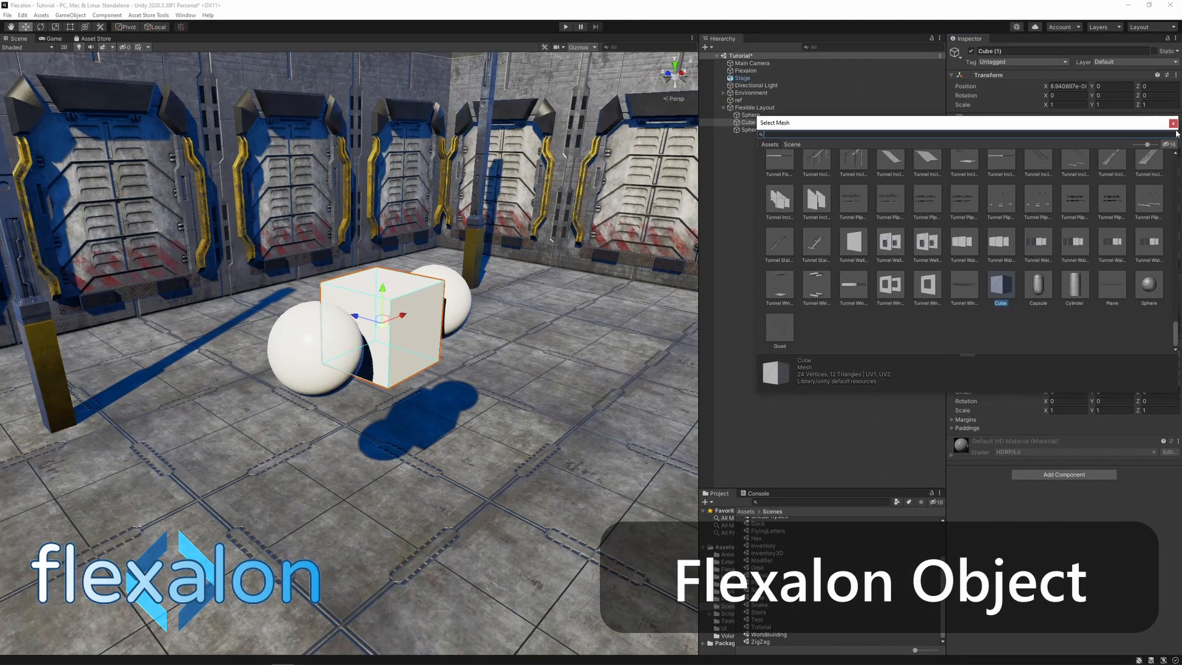
Preview a Capsule mesh, keep Cube, fix its height and depth and make its width Fill.
{"action": "left_click", "coordinate": [1038, 285]}
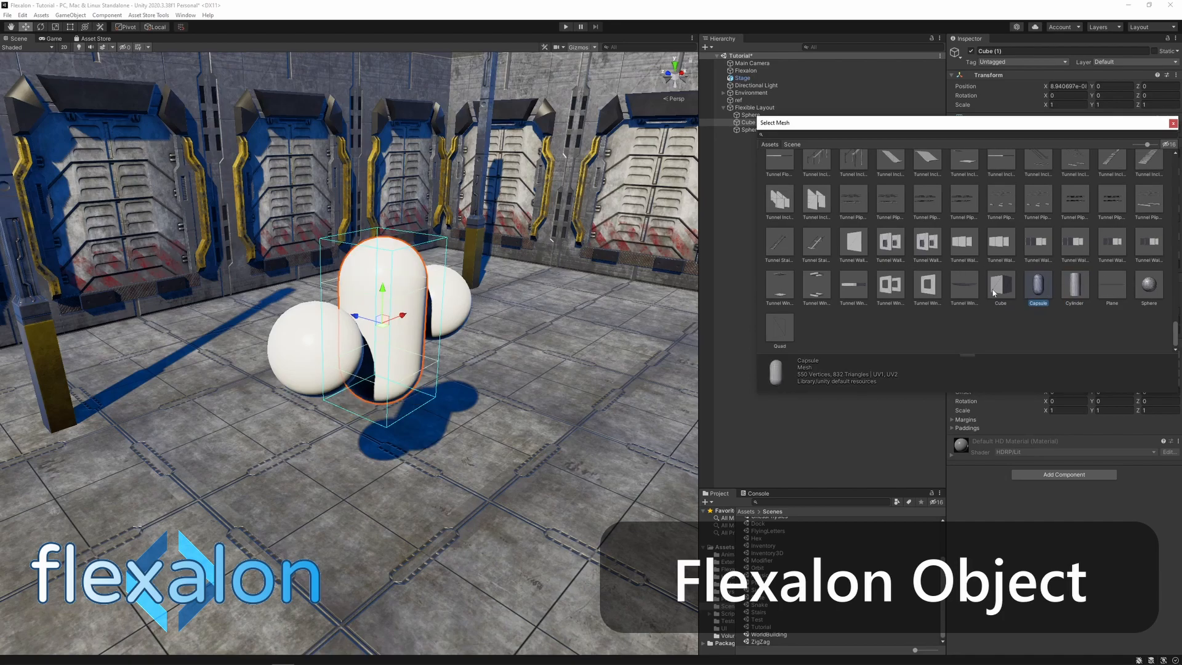
{"action": "left_click", "coordinate": [1000, 282]}
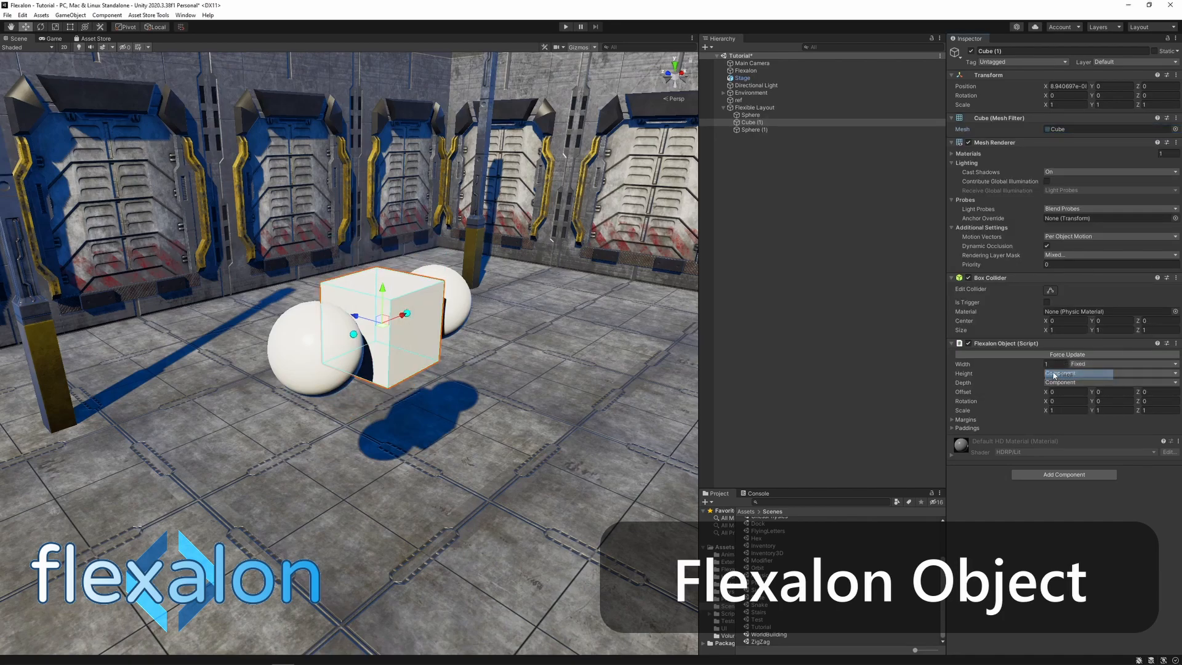
{"action": "left_click", "coordinate": [1077, 383]}
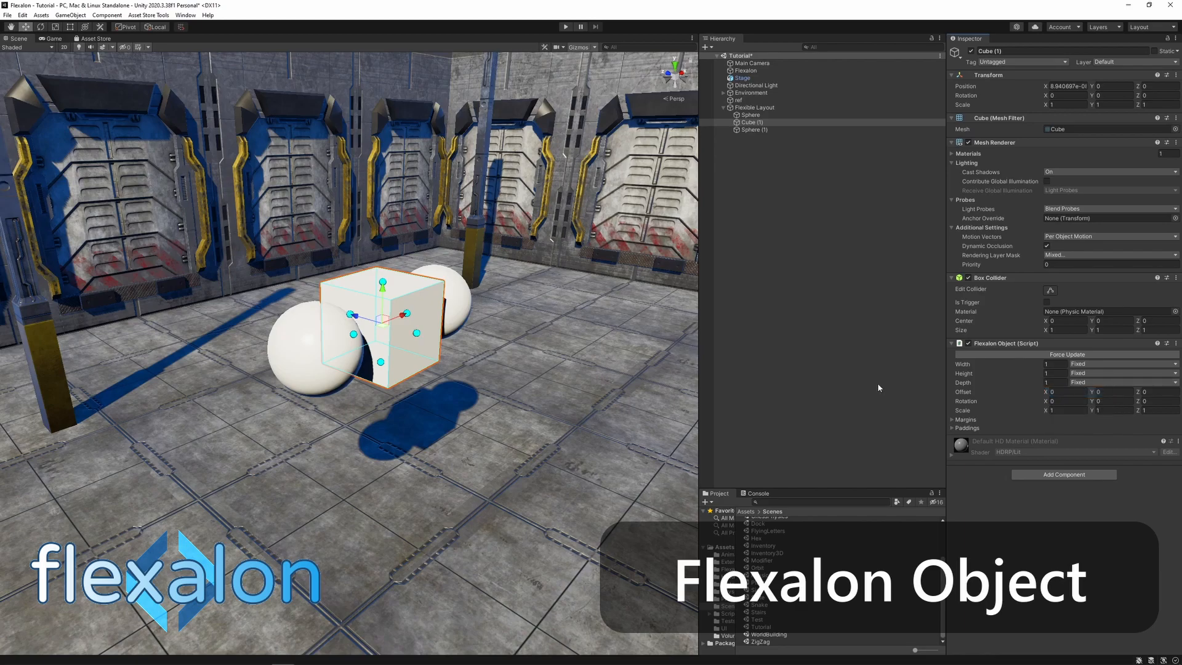
{"action": "left_click_drag", "start_coordinate": [407, 312], "coordinate": [464, 347]}
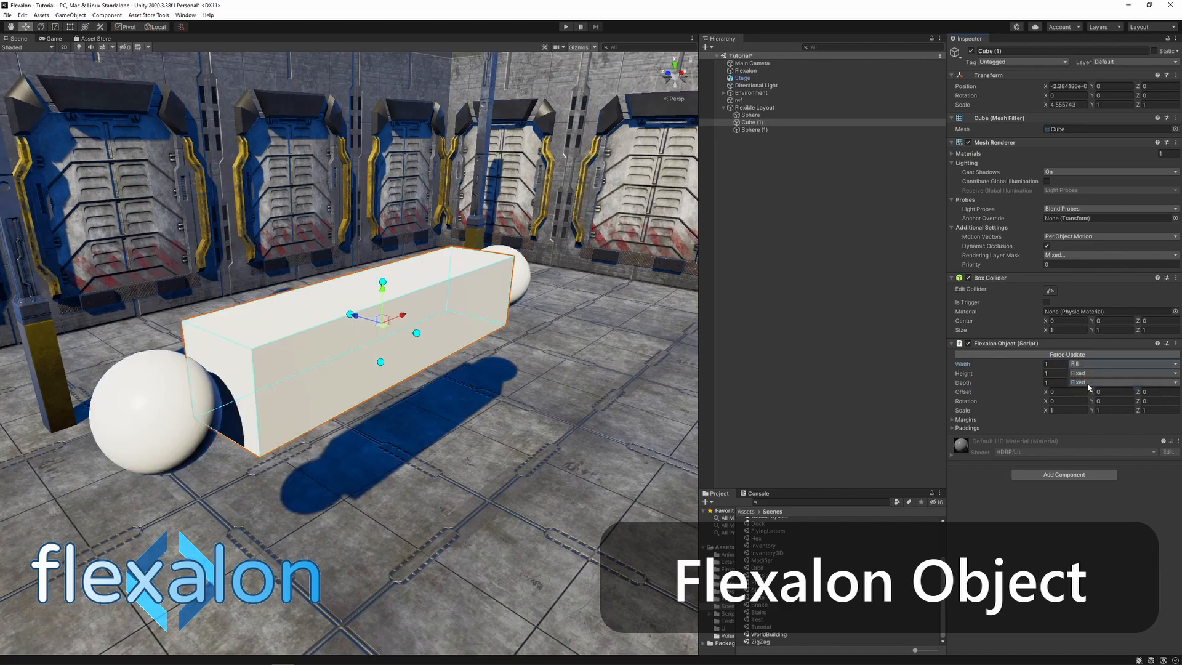
{"action": "left_click", "coordinate": [752, 108]}
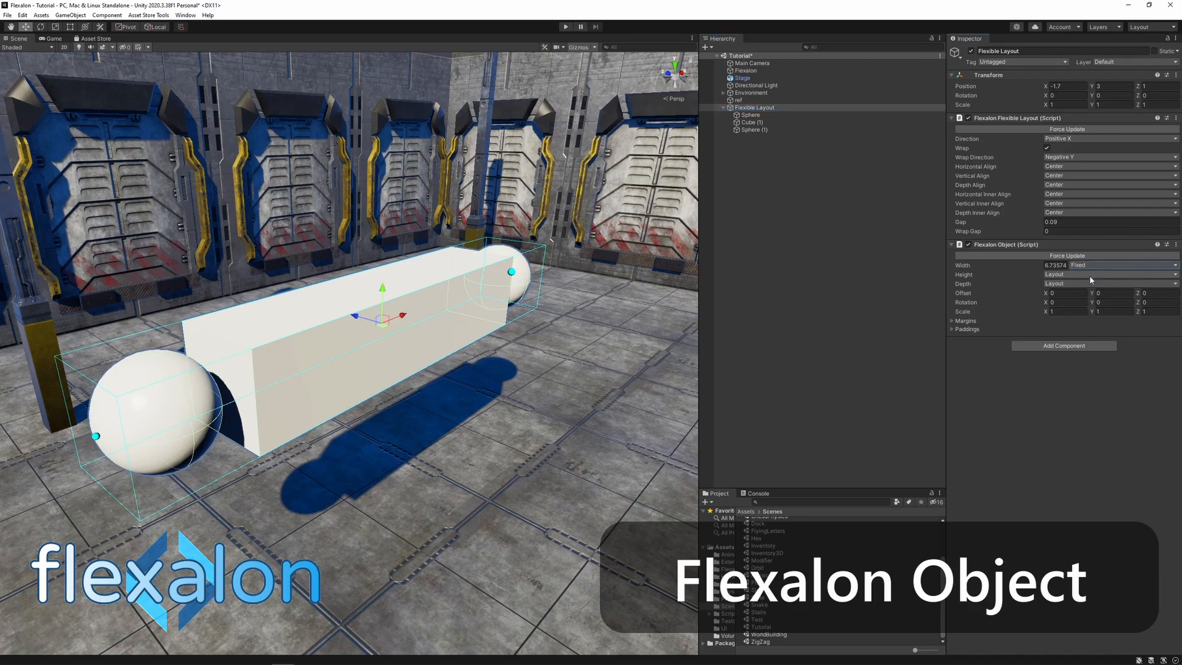
Set the Flexible Layout's Width to Layout and confirm Cube (1) Width stays Fill.
{"action": "left_click", "coordinate": [752, 122]}
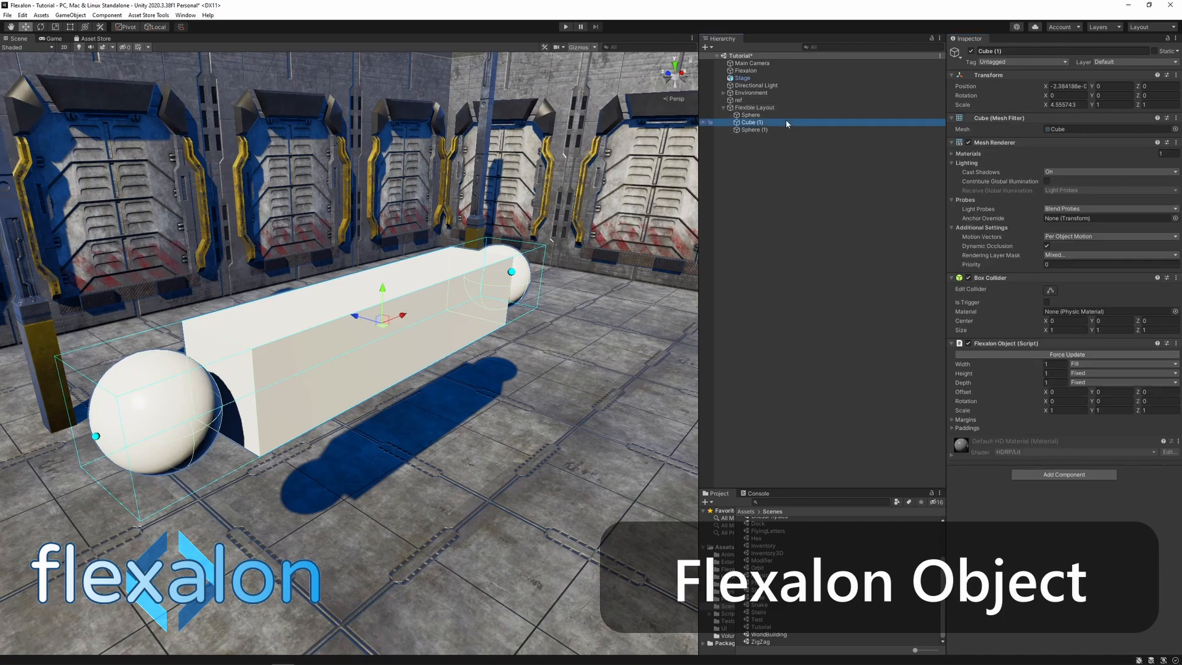
{"action": "left_click", "coordinate": [1121, 364]}
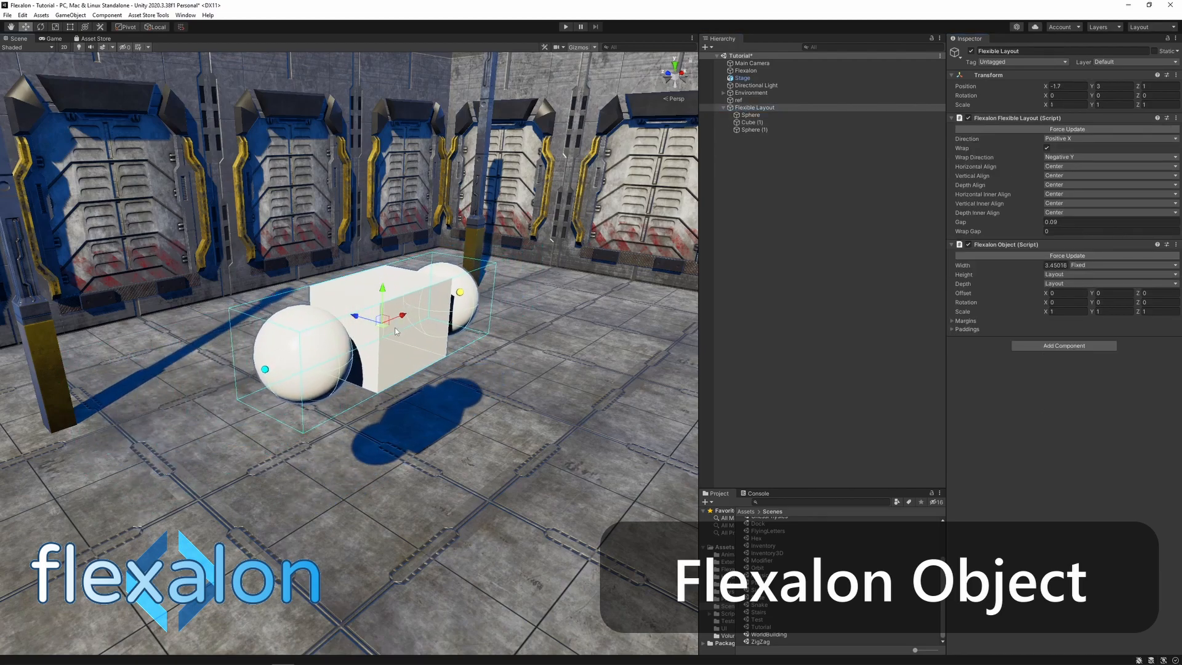
{"action": "left_click", "coordinate": [1077, 265]}
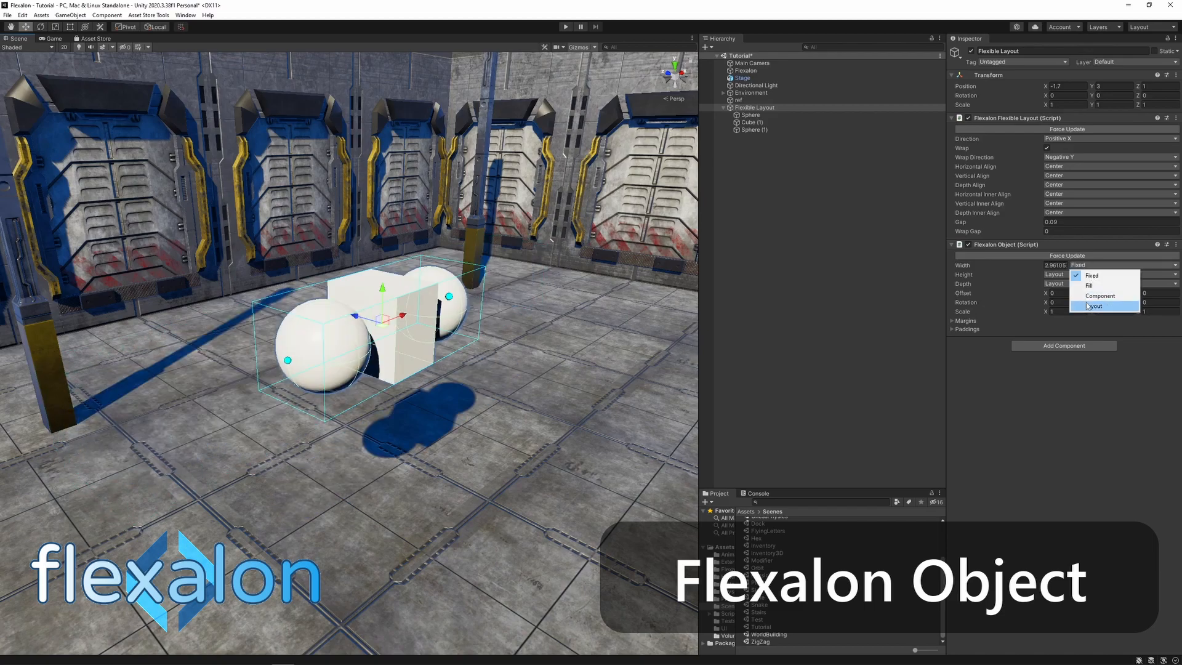
{"action": "left_click", "coordinate": [1094, 306]}
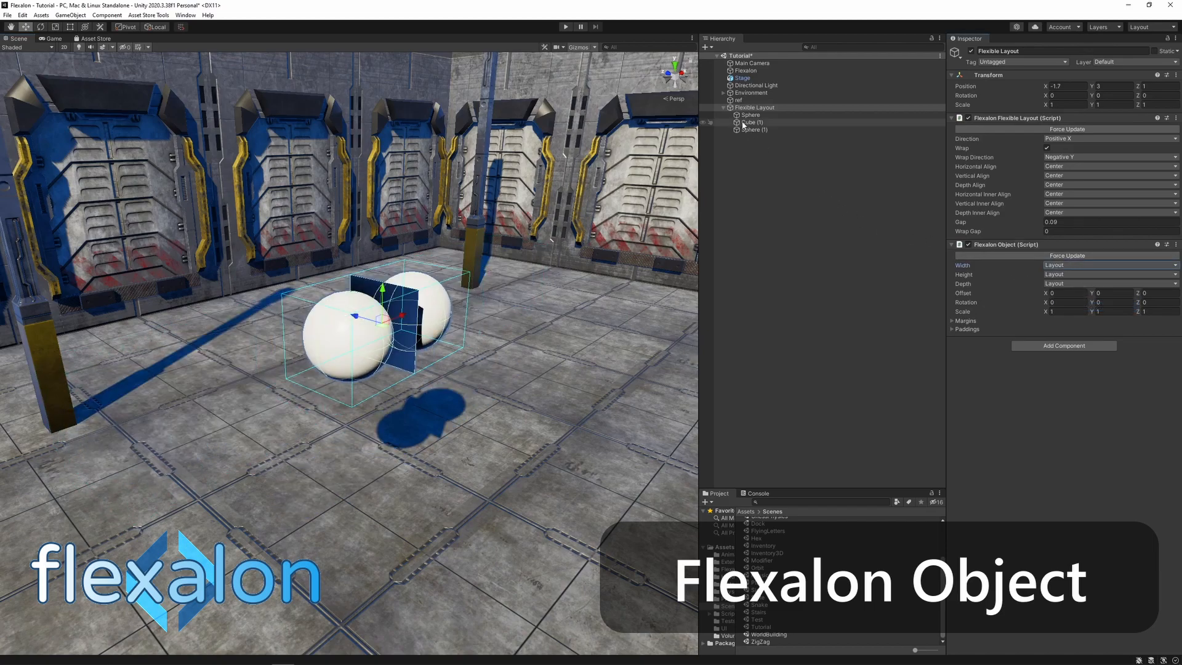
{"action": "left_click", "coordinate": [752, 122]}
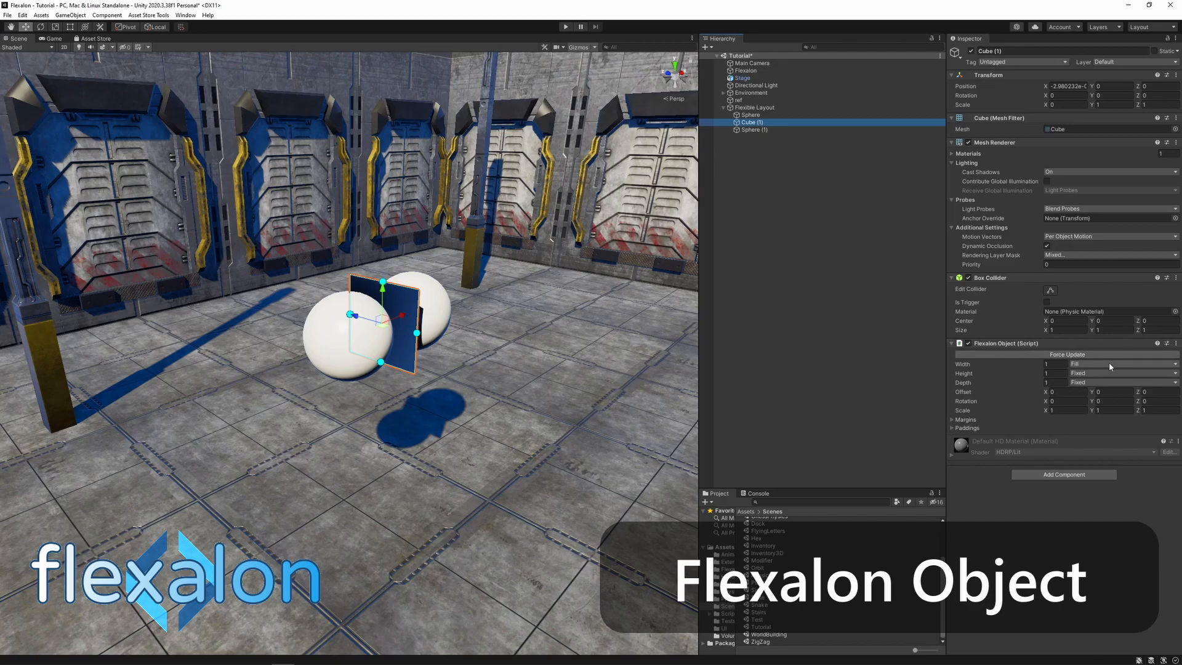
{"action": "left_click", "coordinate": [1120, 364]}
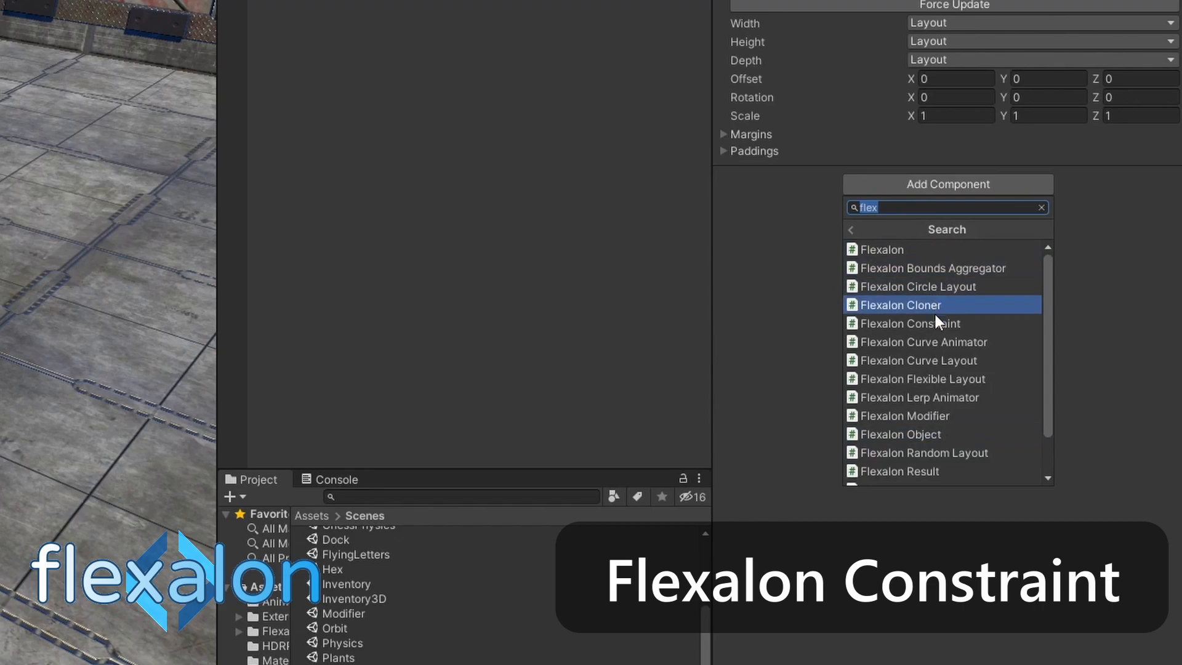
Add a Flexalon Constraint targeting Floor Tile 04 (6) with Vertical Align End, Start pivots, Depth Fill.
{"action": "left_click", "coordinate": [913, 323]}
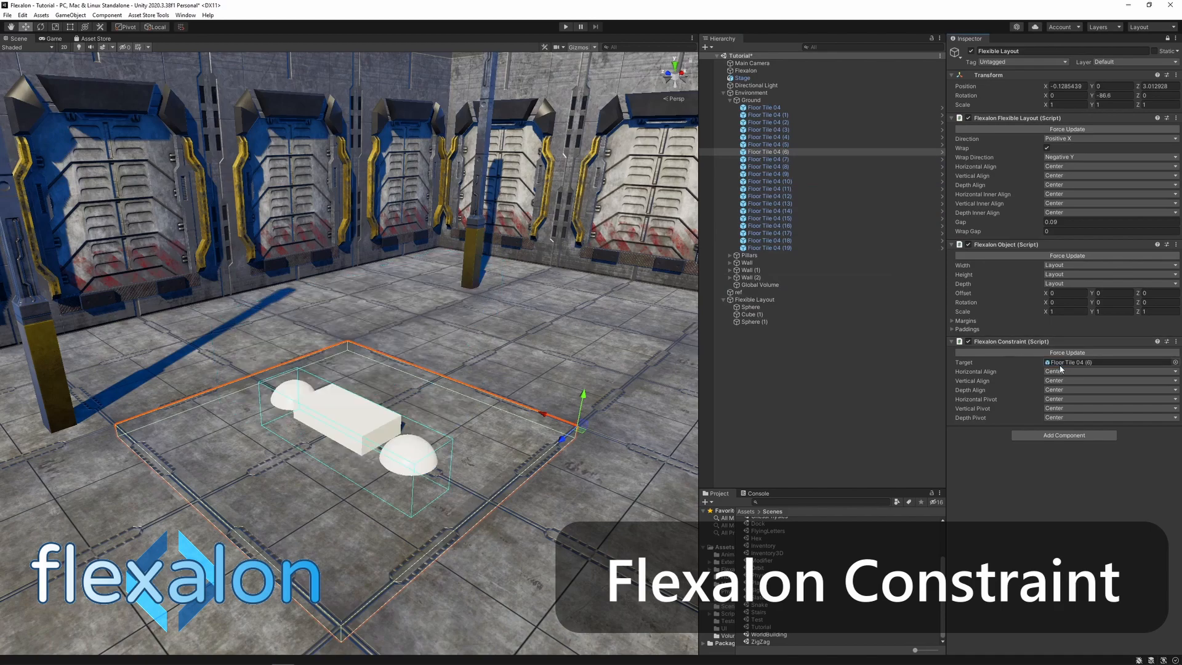
{"action": "left_click", "coordinate": [753, 299]}
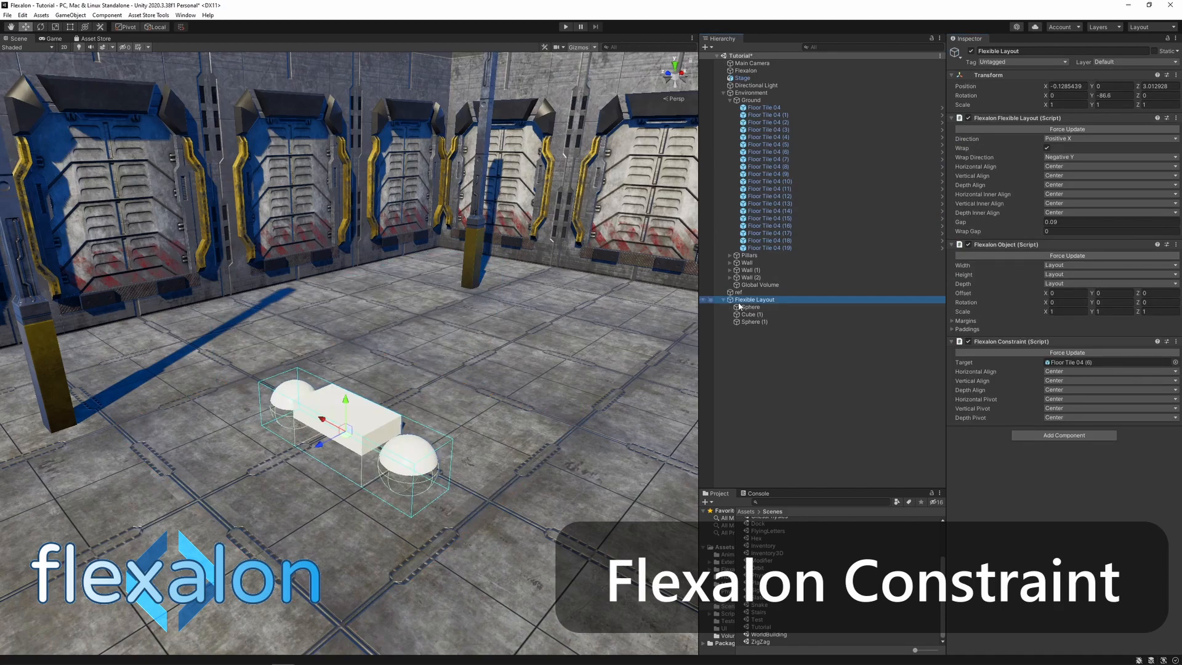
{"action": "left_click", "coordinate": [1108, 380]}
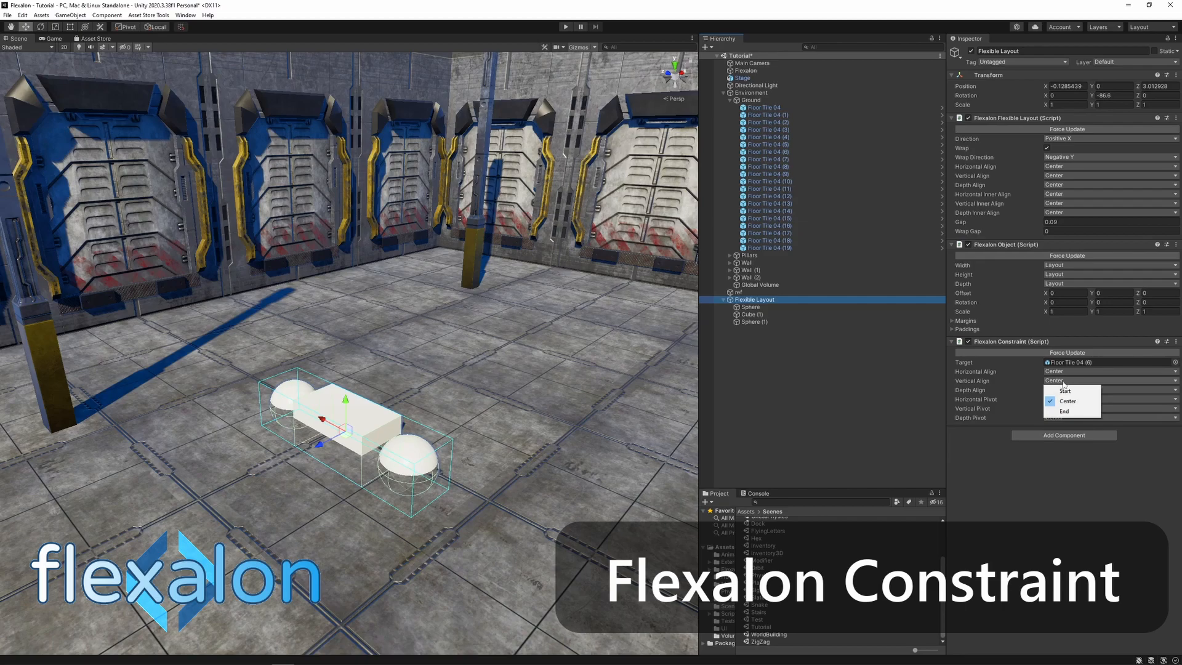
{"action": "left_click", "coordinate": [1065, 411]}
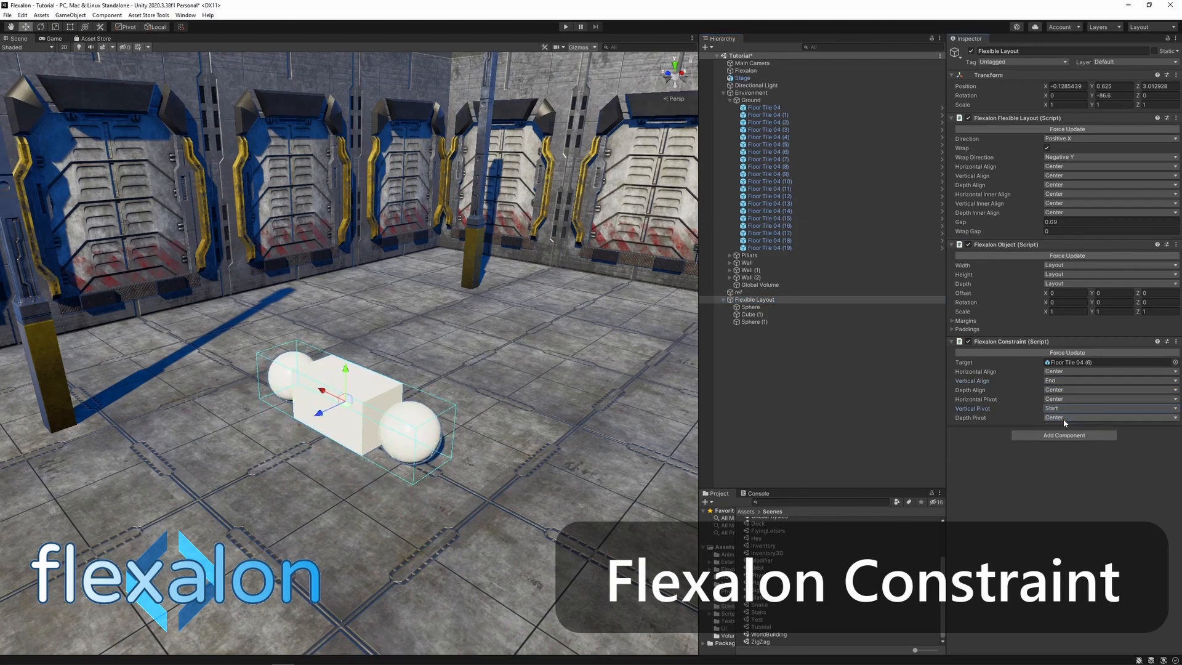
{"action": "left_click", "coordinate": [1109, 407]}
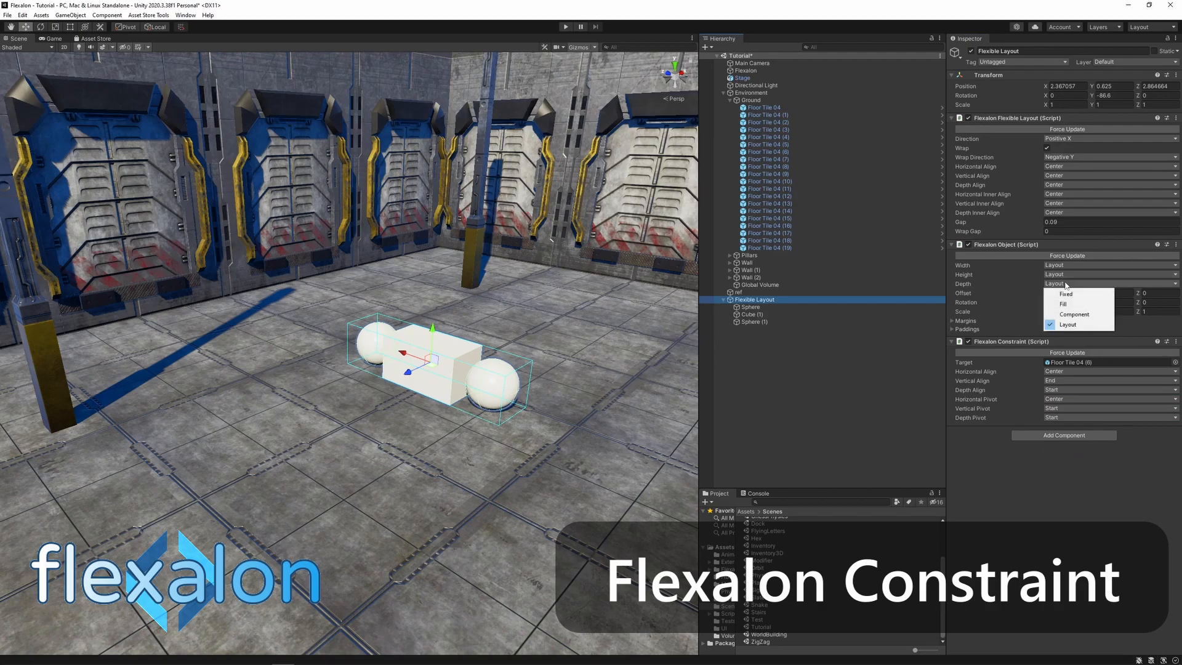
{"action": "left_click", "coordinate": [1064, 303]}
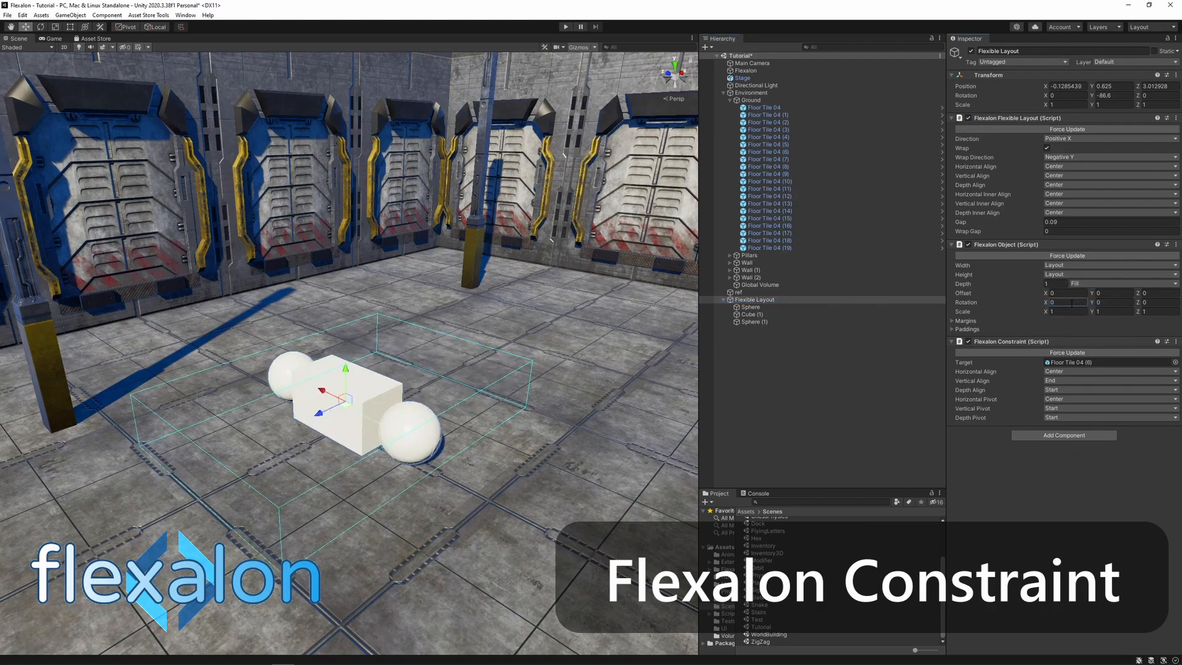
Set Cube (1) Depth to Fill so it spans the tile's depth.
{"action": "left_click", "coordinate": [752, 315]}
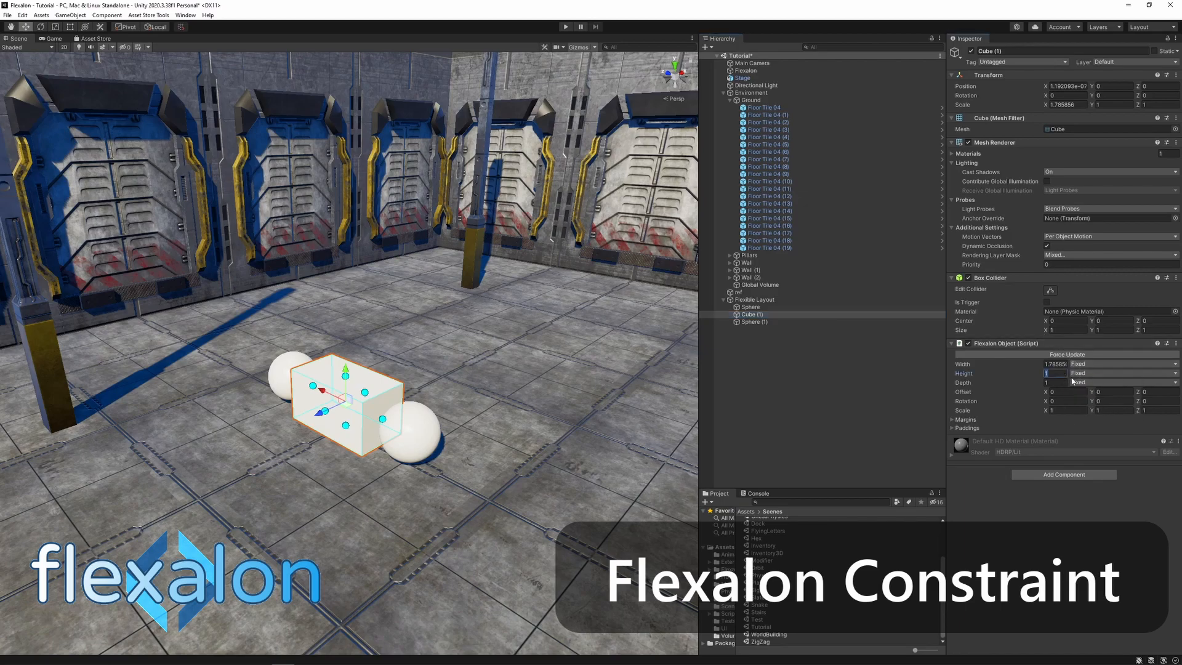
{"action": "left_click", "coordinate": [1122, 382]}
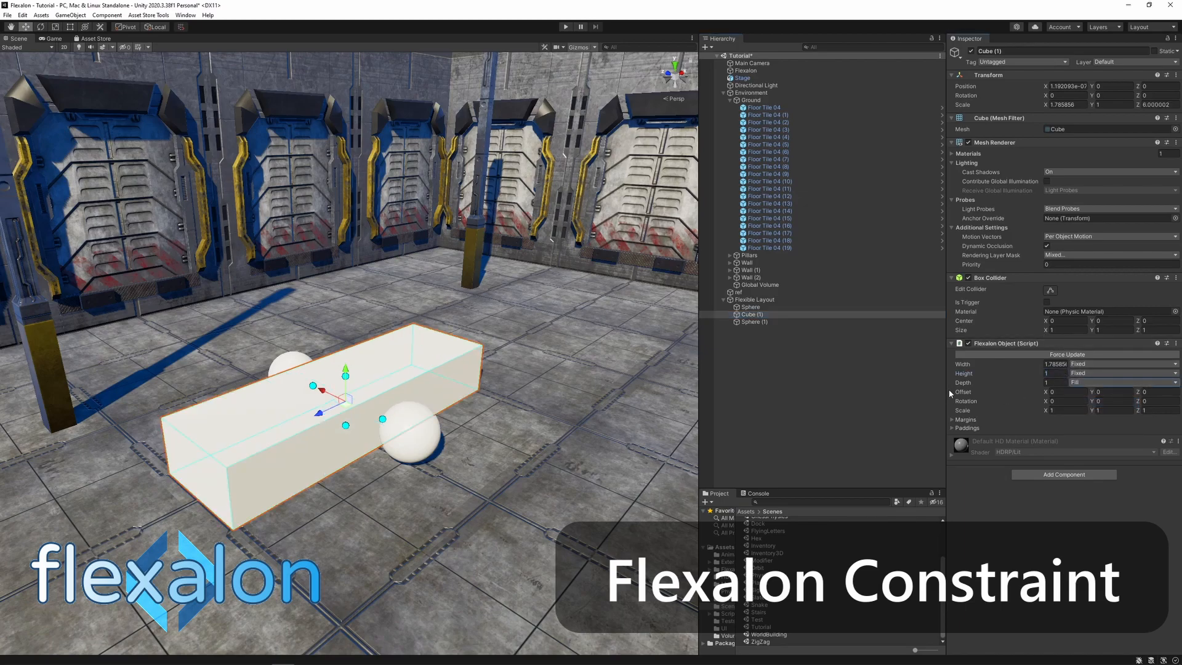
{"action": "left_click", "coordinate": [768, 152]}
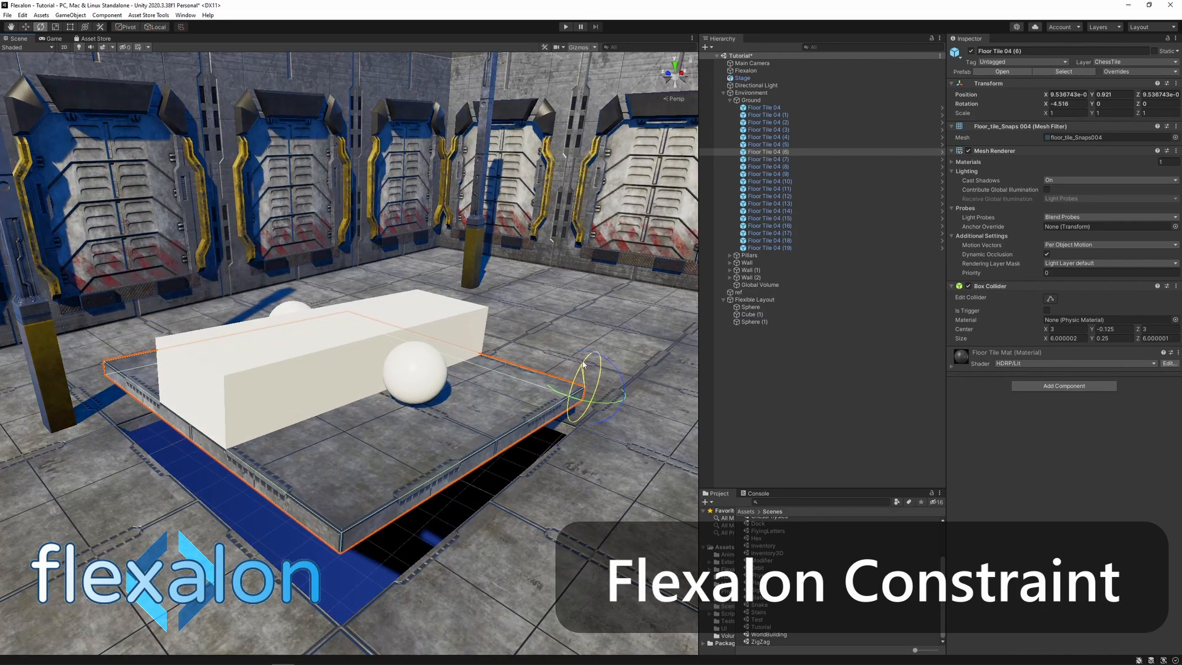
{"action": "left_click_drag", "start_coordinate": [585, 362], "coordinate": [619, 392]}
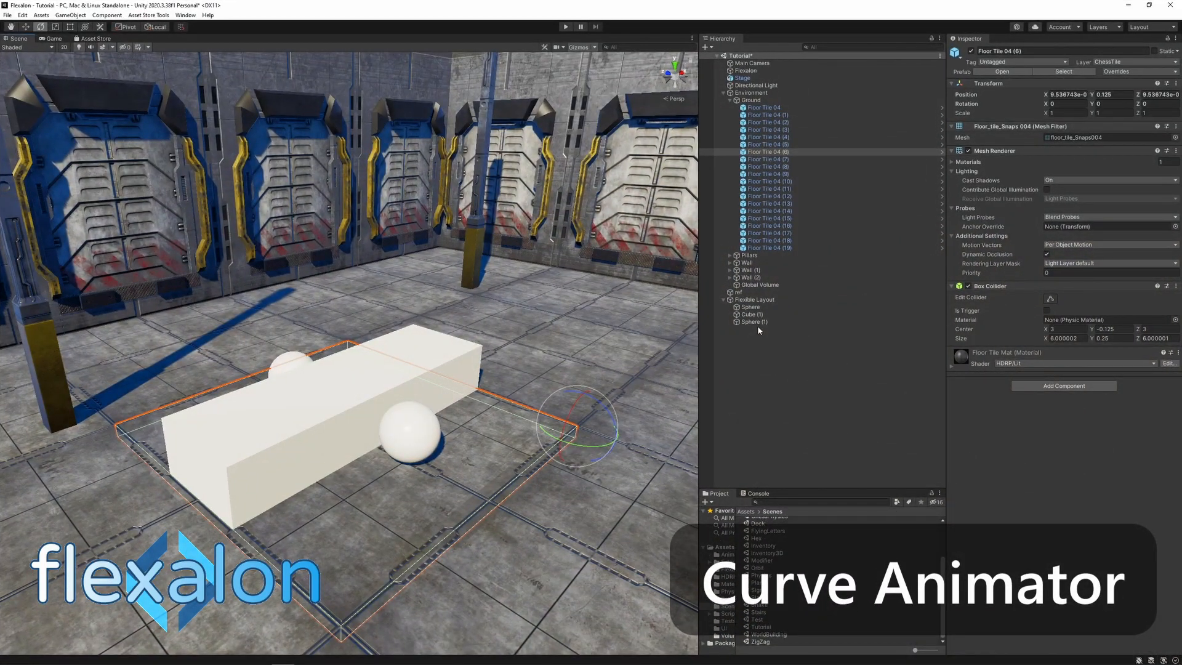
Add a Flexalon Curve Animator to both spheres with an ease-in-out curve.
{"action": "left_click", "coordinate": [750, 307]}
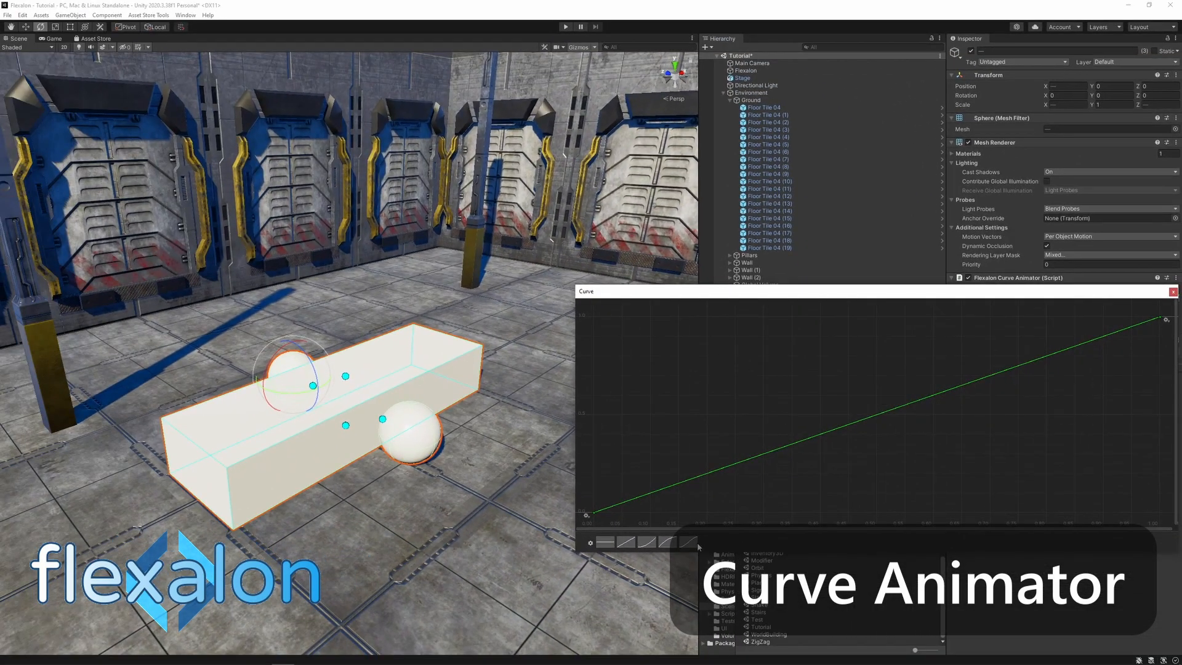
{"action": "left_click_drag", "start_coordinate": [1165, 319], "coordinate": [1011, 320]}
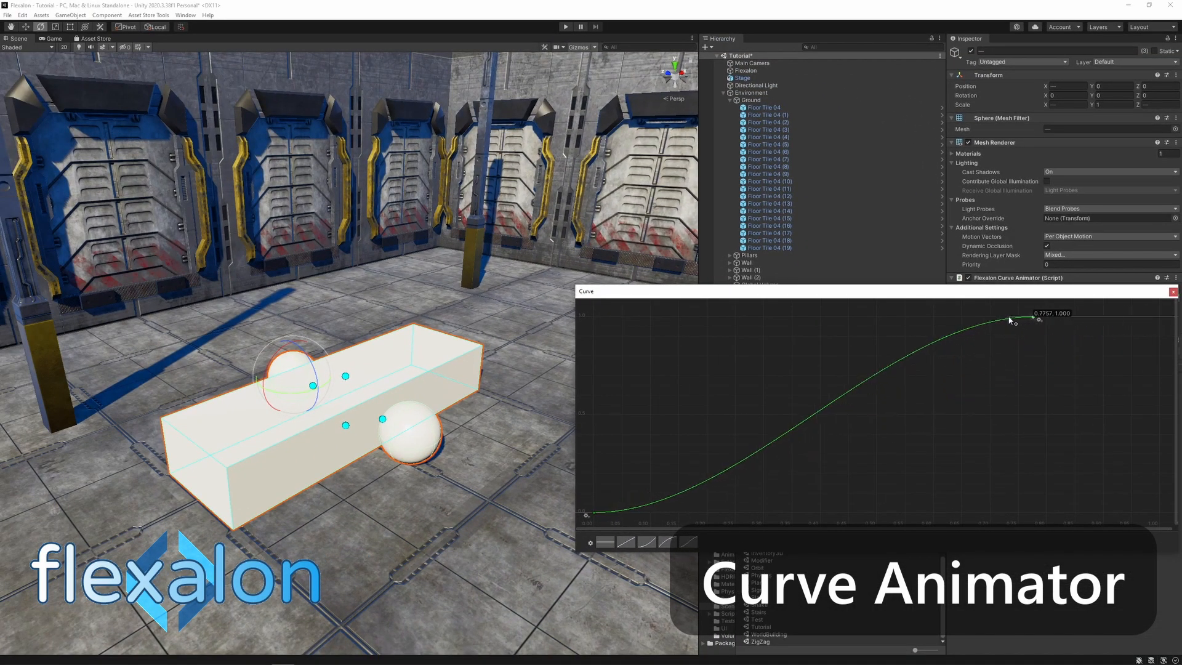
{"action": "left_click_drag", "start_coordinate": [1011, 318], "coordinate": [792, 318]}
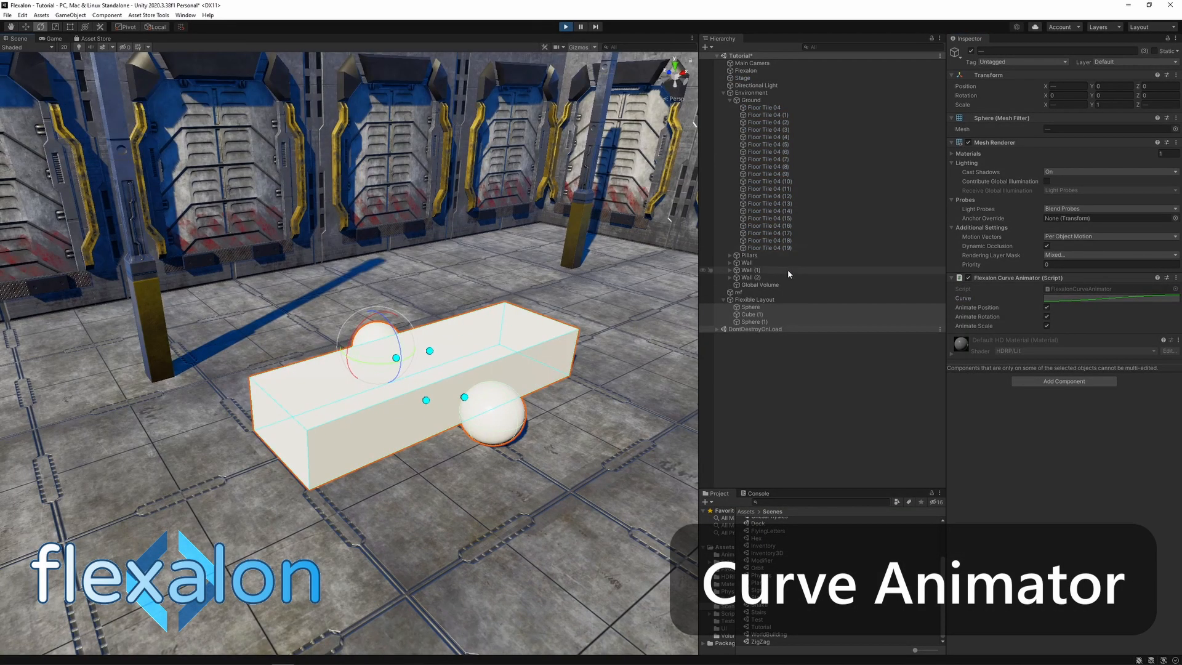
In play mode, set the Flexible Layout Gap to 0.63 so the spheres animate apart.
{"action": "left_click", "coordinate": [753, 299]}
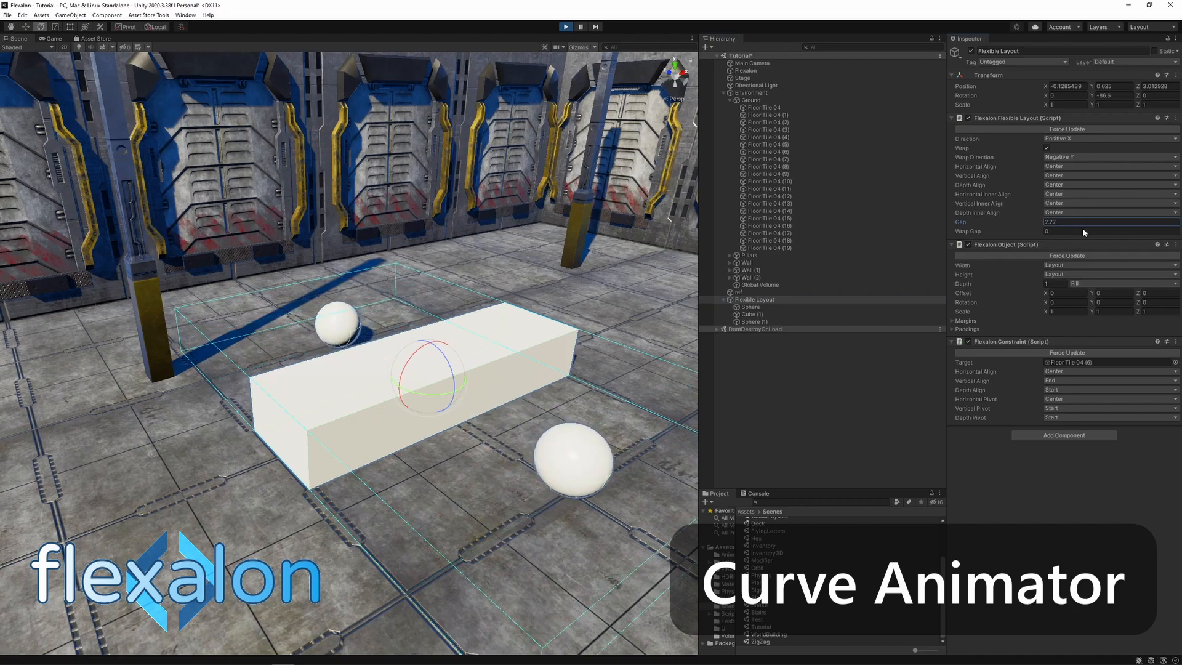
{"action": "type", "text": "0.63"}
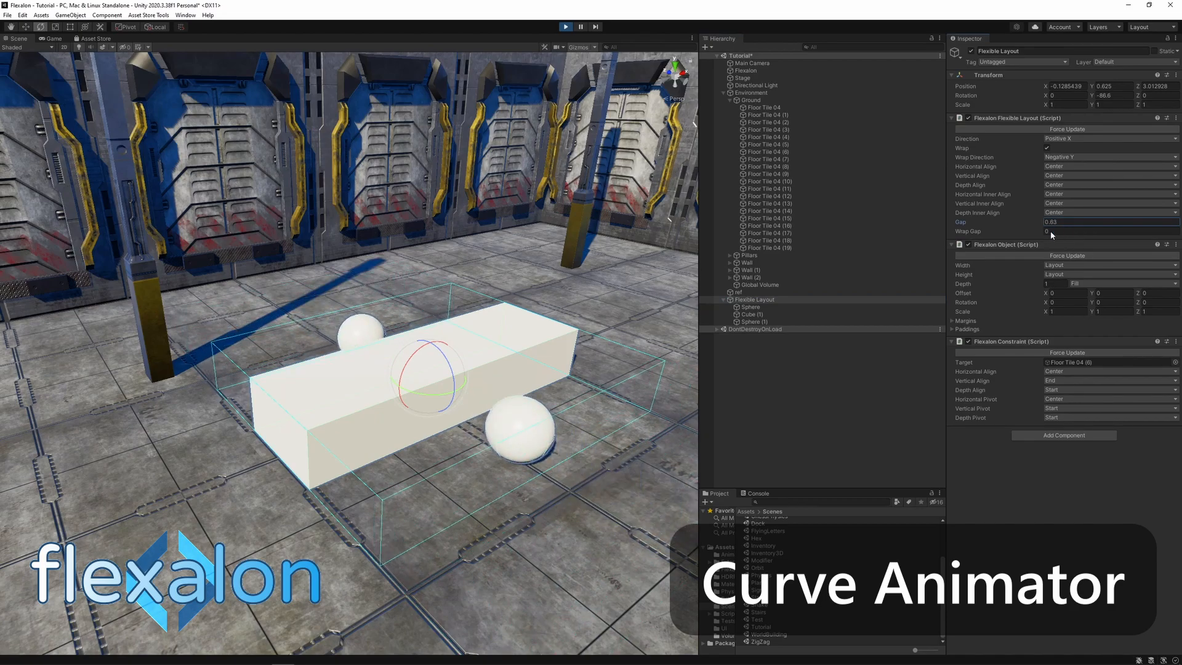